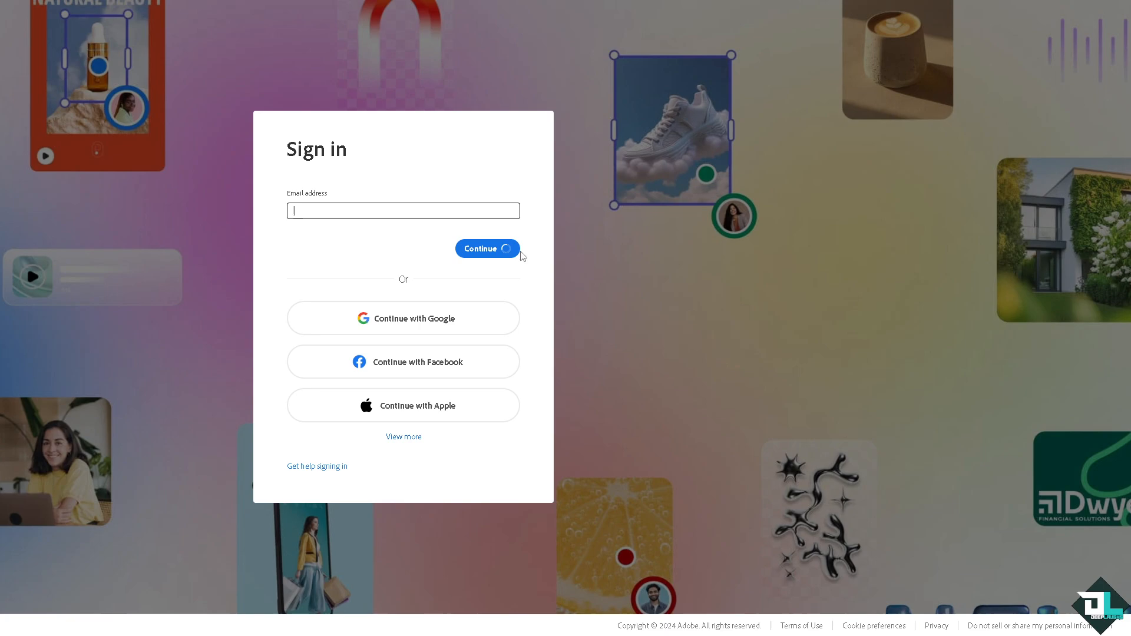
# Submit the account email and continue to finish signing in to Adobe Express.
pyautogui.click(402, 436)
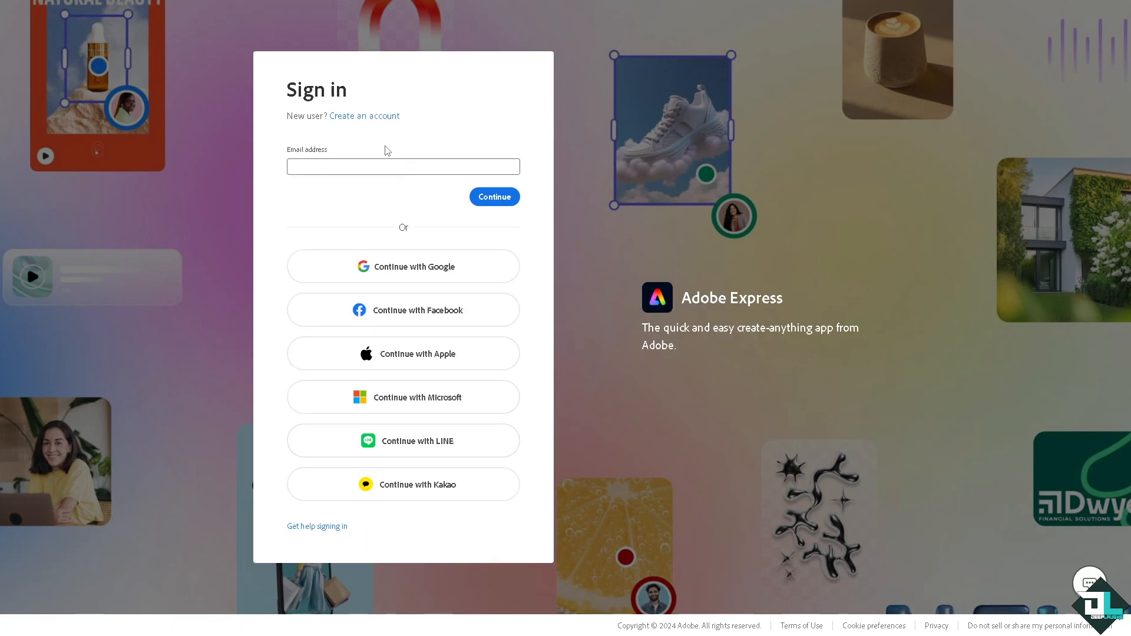
pyautogui.click(364, 116)
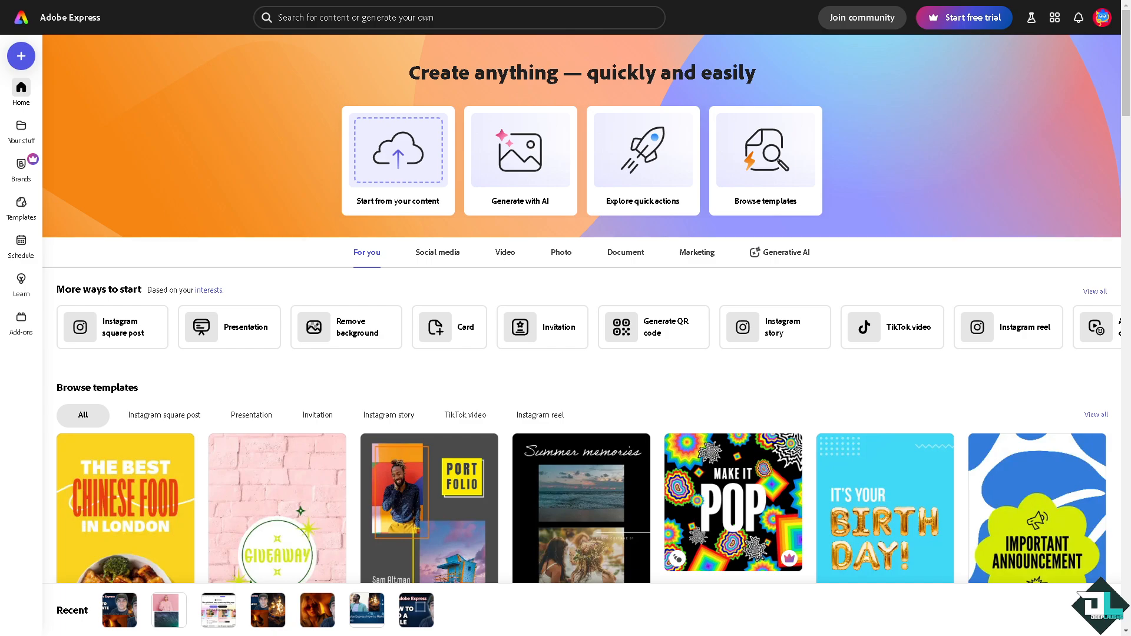
pyautogui.moveTo(224, 386)
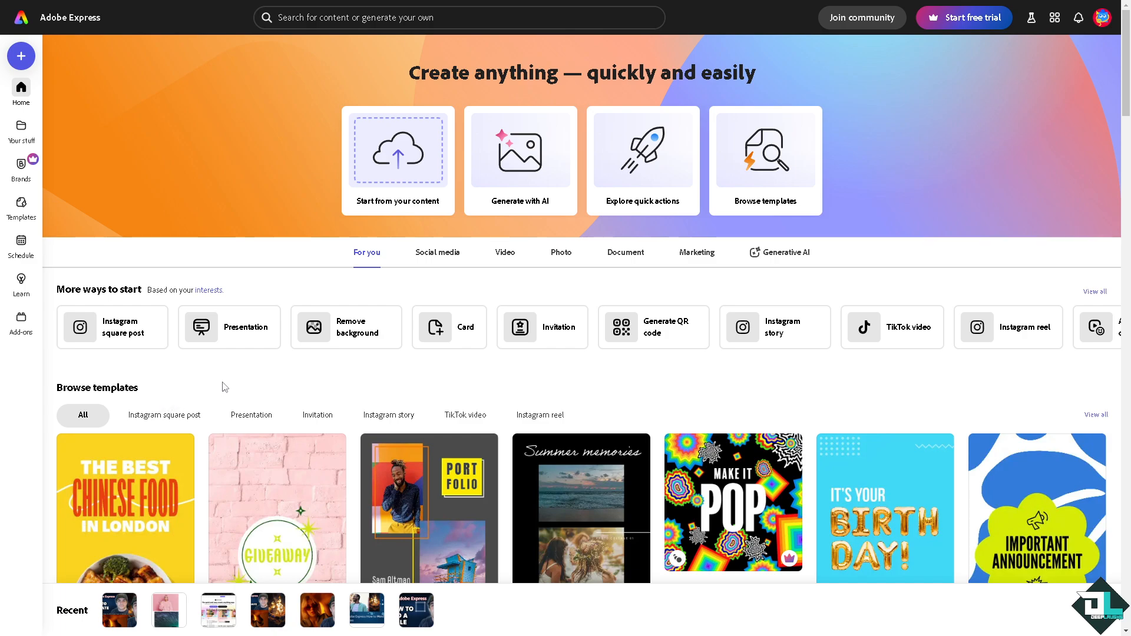
pyautogui.moveTo(21, 209)
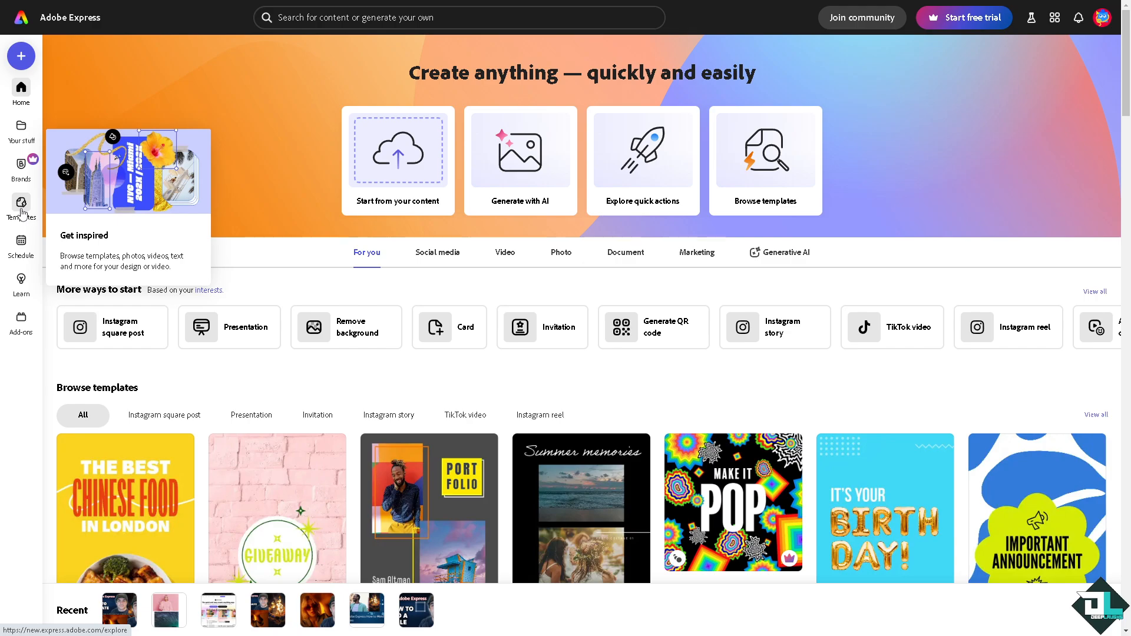
pyautogui.moveTo(409, 167)
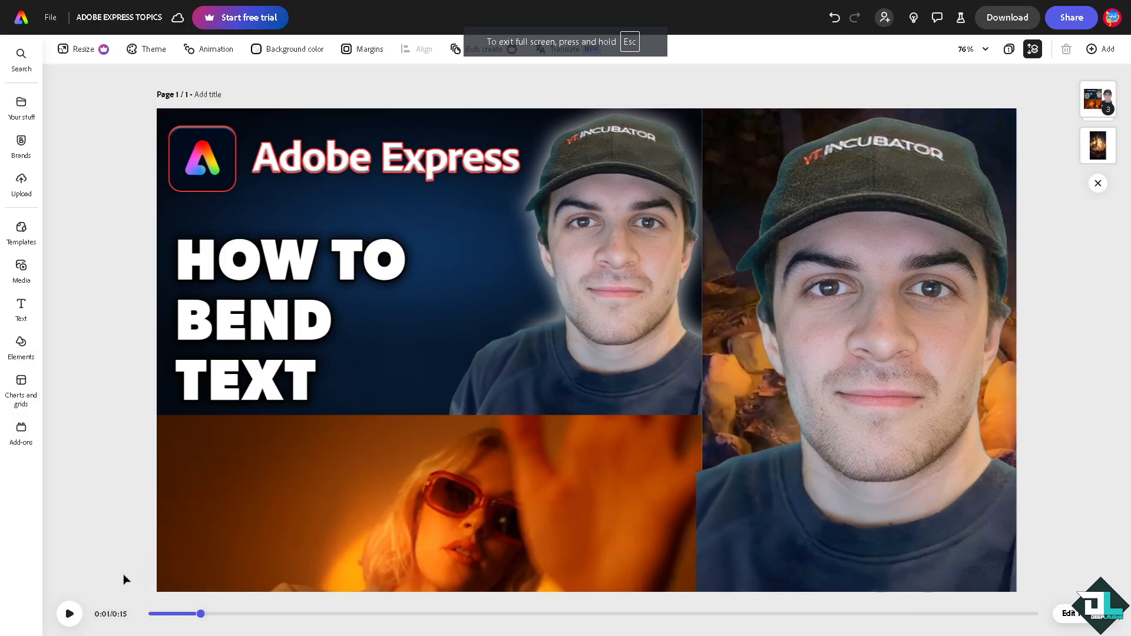
# Add a new blank page matching the current size, making page 2 of 2.
pyautogui.click(69, 614)
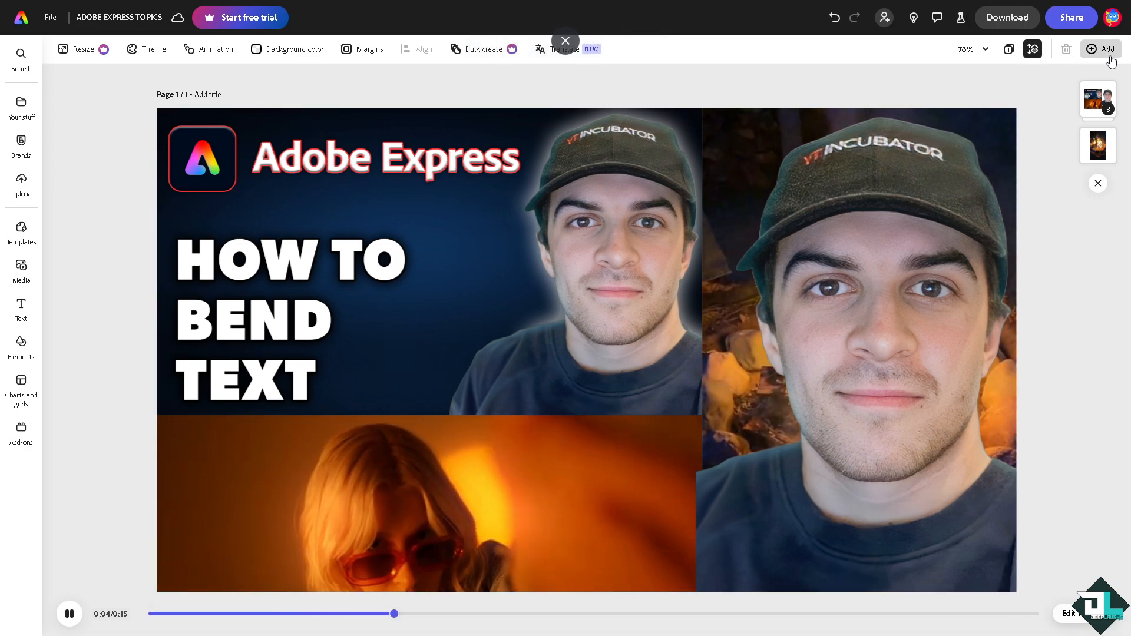
pyautogui.click(1101, 49)
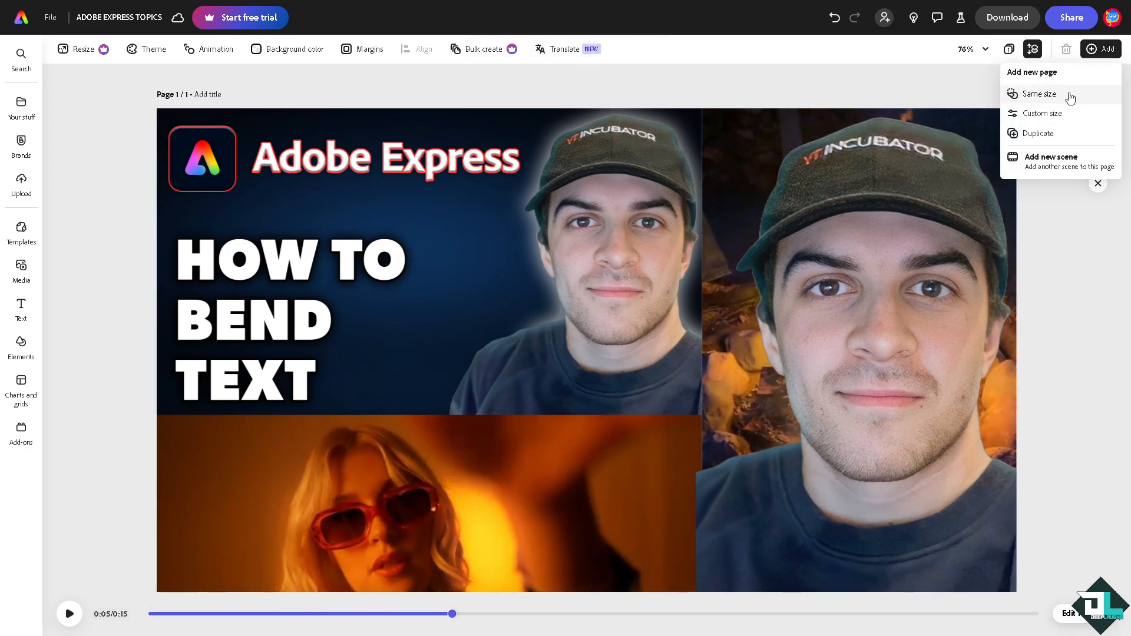
pyautogui.click(1039, 94)
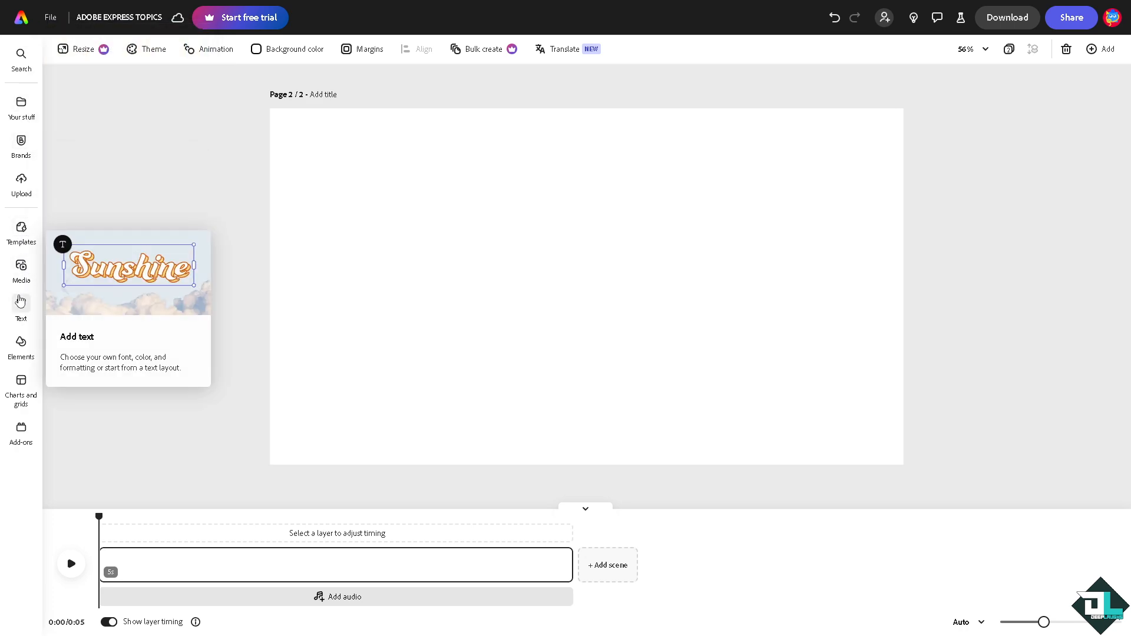
# Add a text box on page 2 reading 'How to Bend Text in Adobe Express'.
pyautogui.click(21, 309)
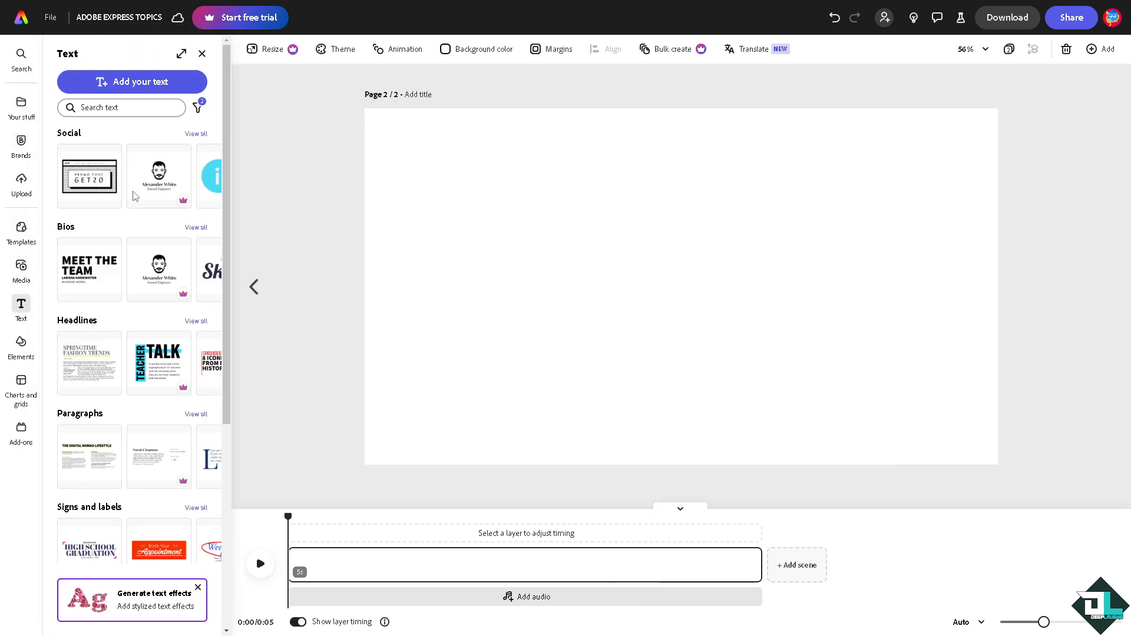
pyautogui.click(132, 81)
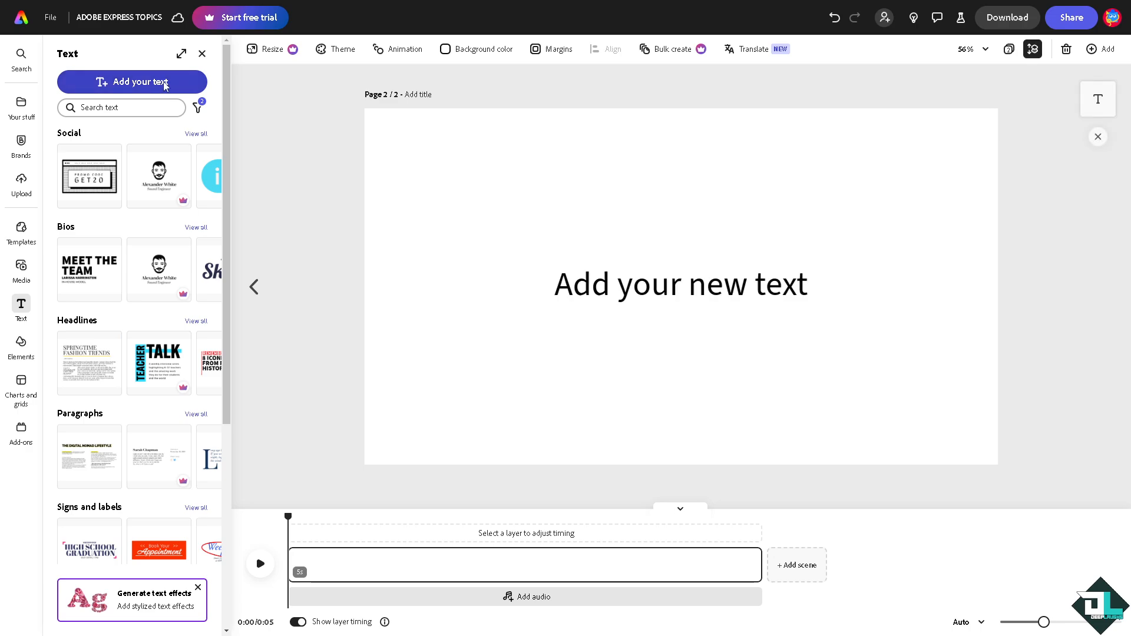
pyautogui.click(678, 283)
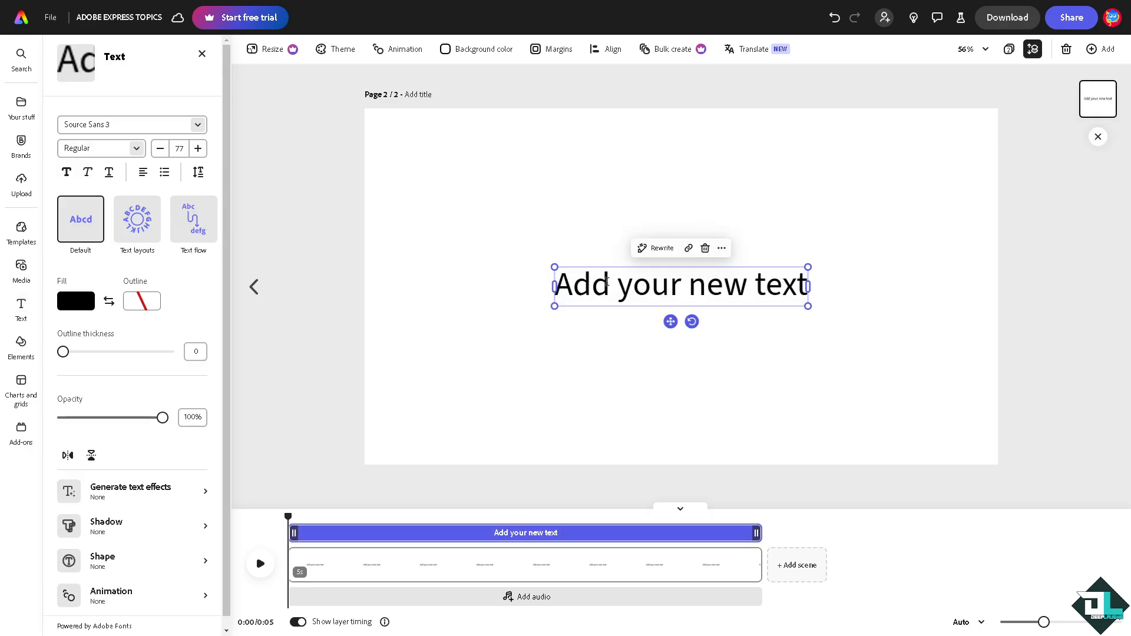
pyautogui.write('How to Bend Text in Adobe Express')
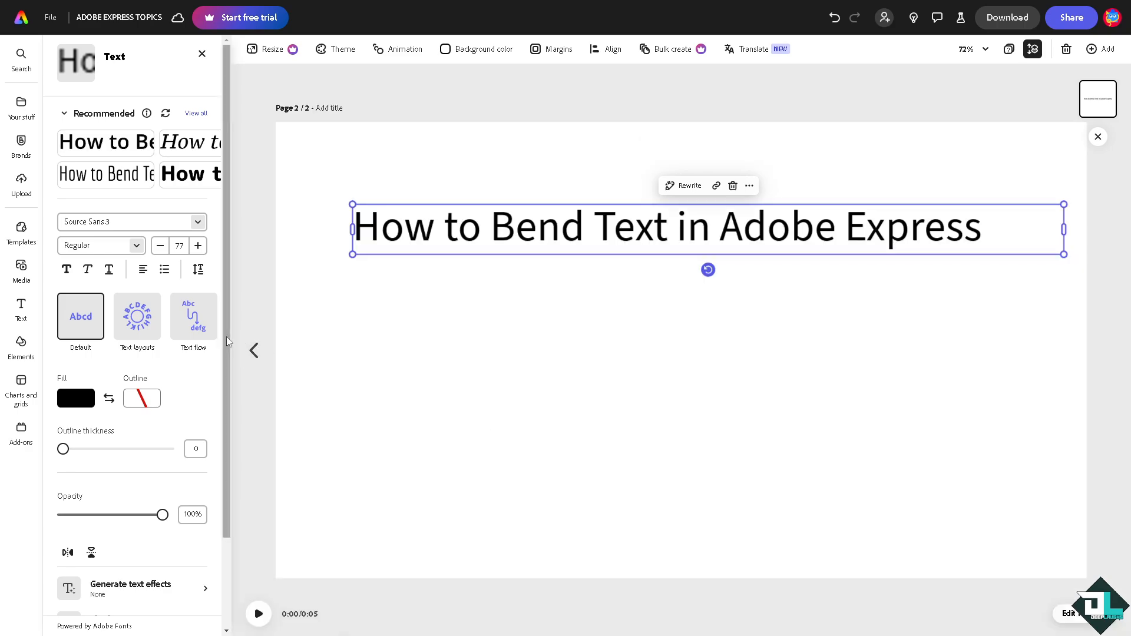
pyautogui.scroll(-3)
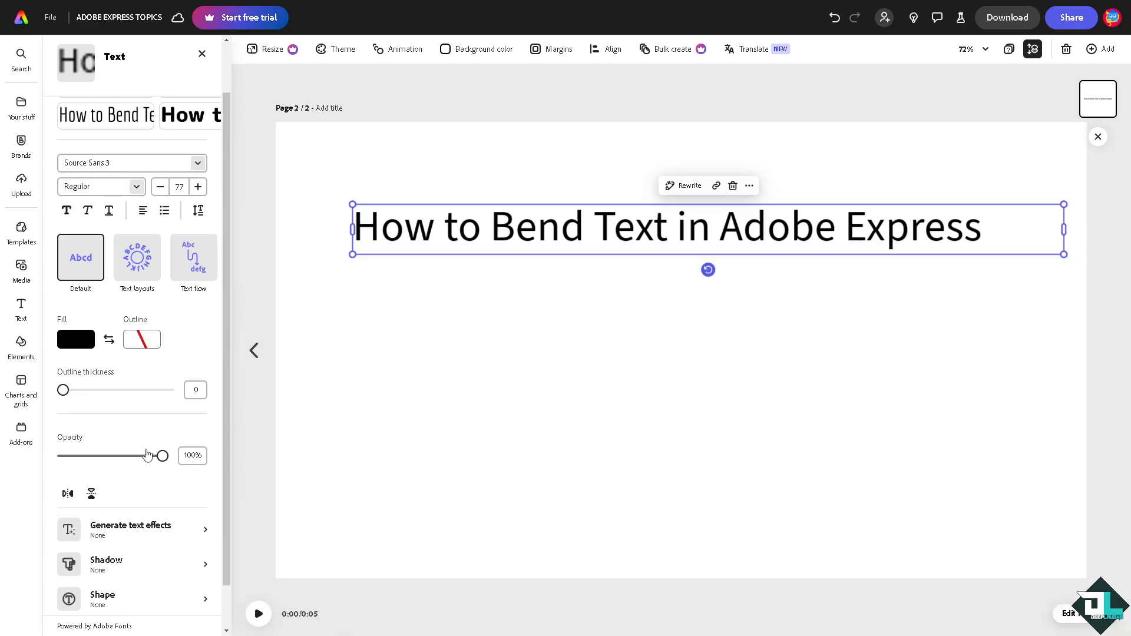
pyautogui.scroll(-3)
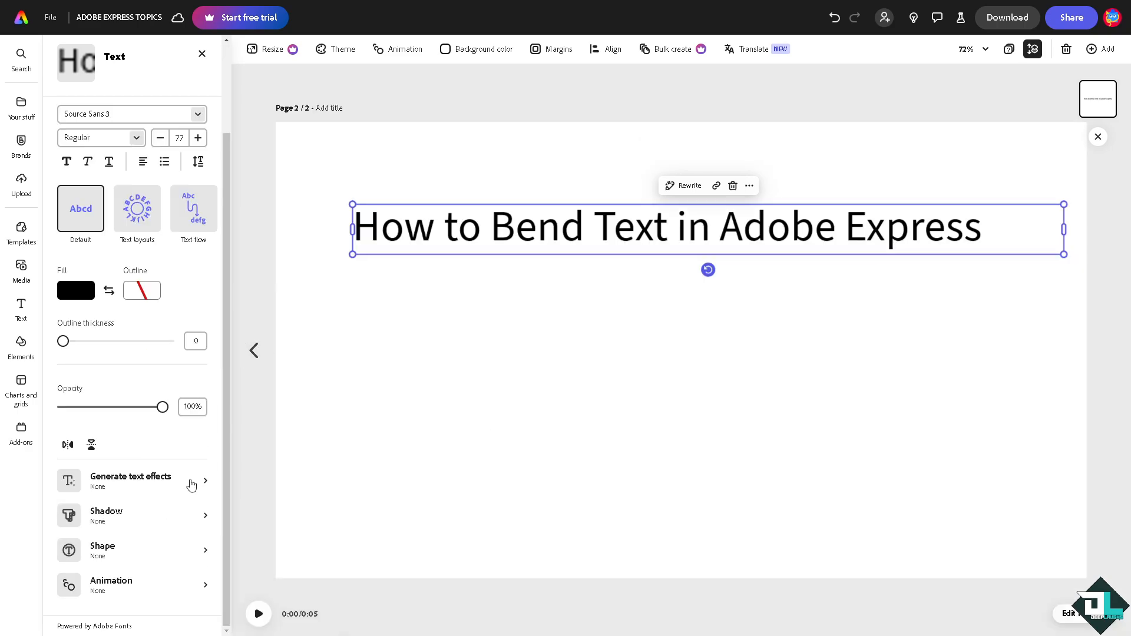
pyautogui.moveTo(171, 566)
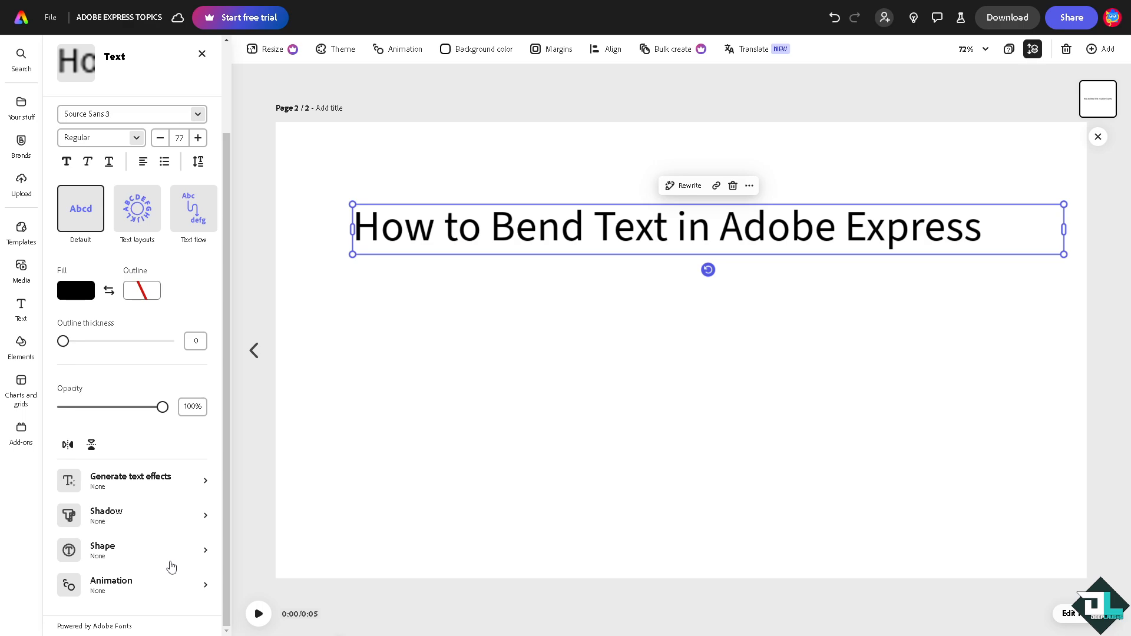
# Try the Circle text layout on the heading, then switch it to Arch.
pyautogui.click(137, 209)
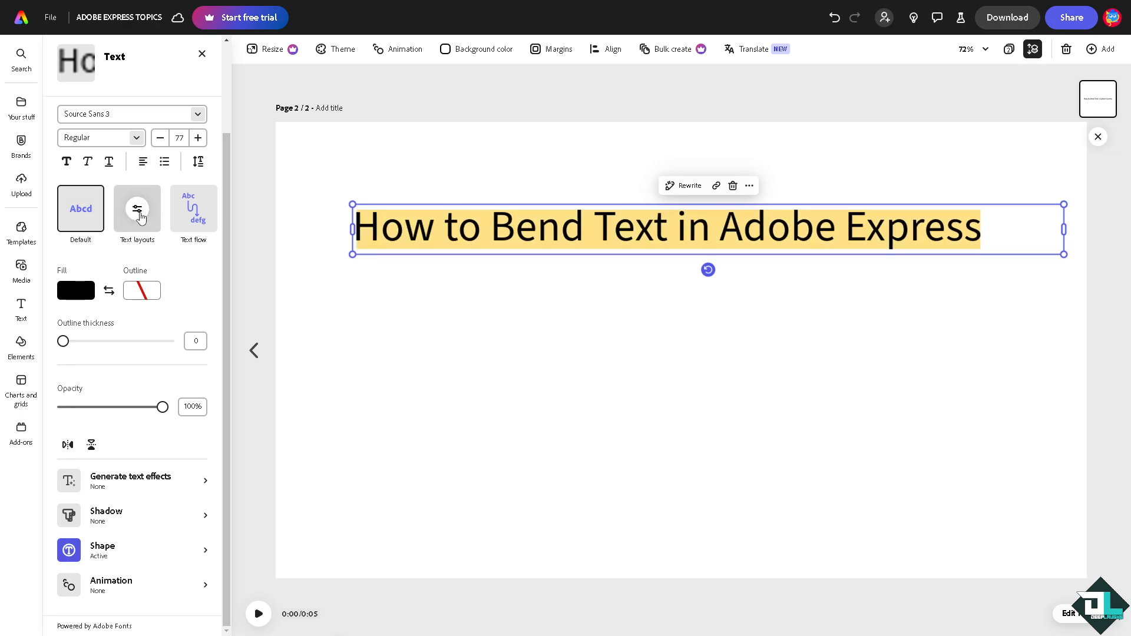
pyautogui.click(137, 209)
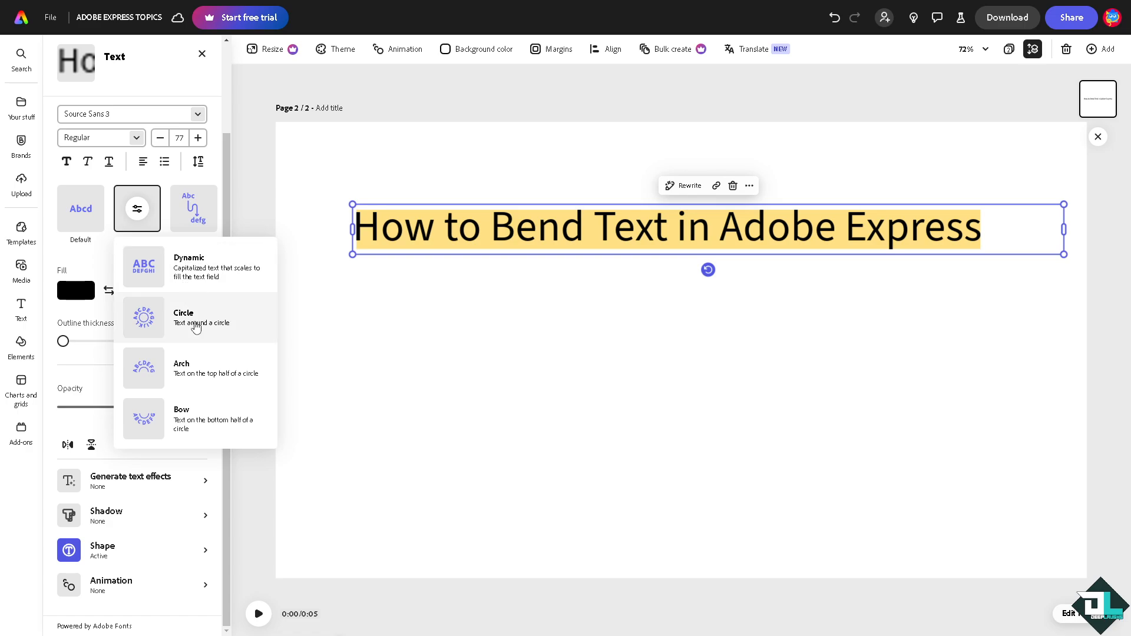
pyautogui.moveTo(205, 329)
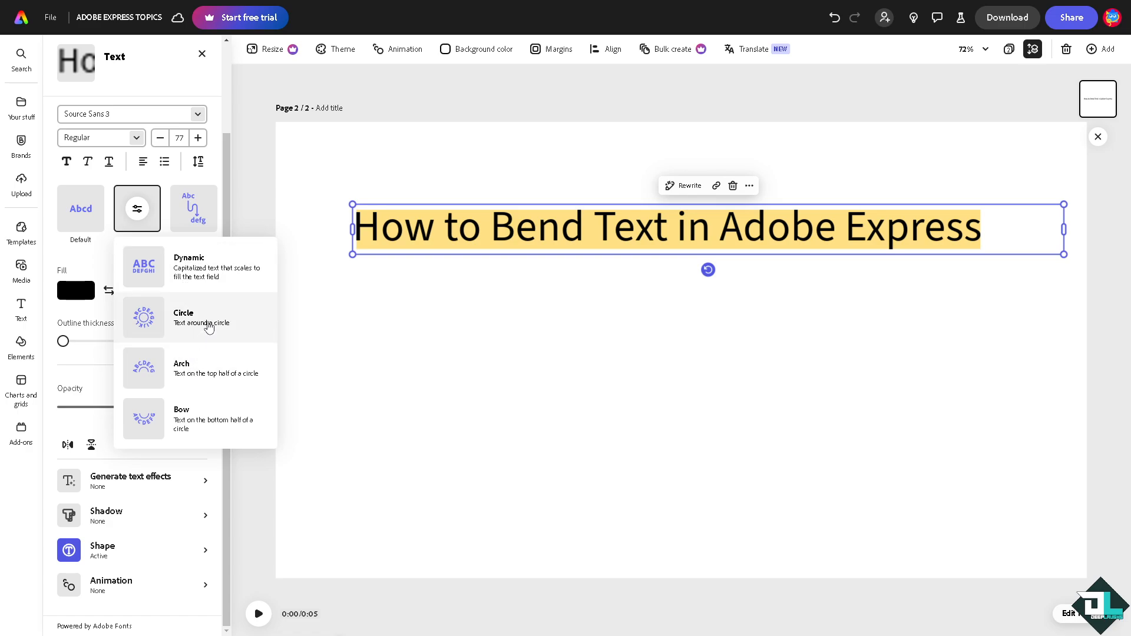
pyautogui.click(144, 317)
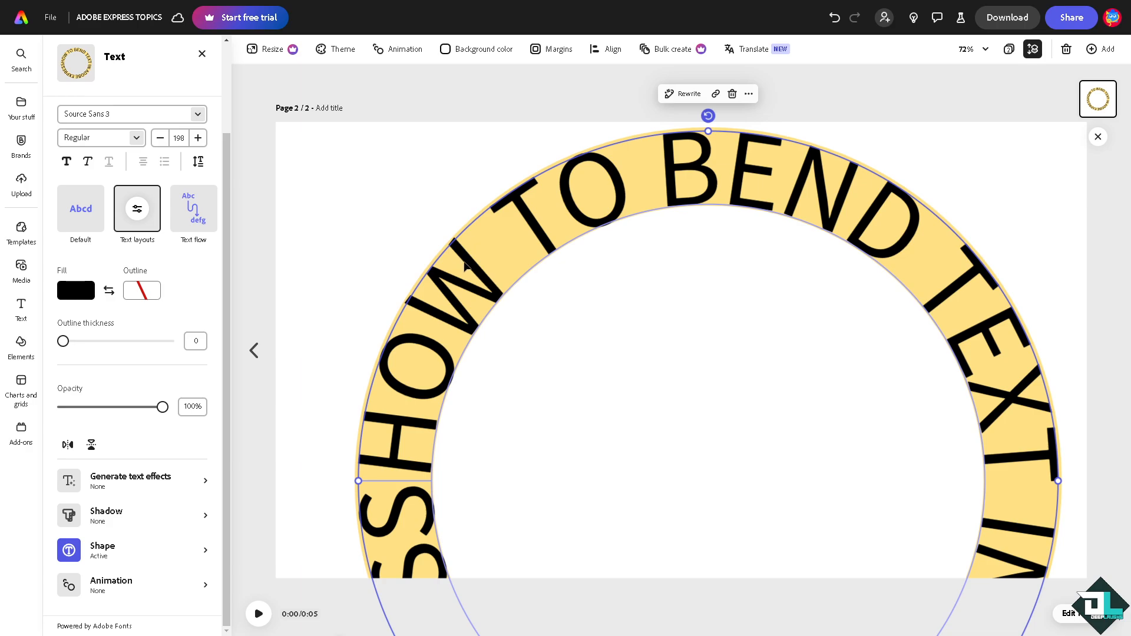
pyautogui.moveTo(193, 208)
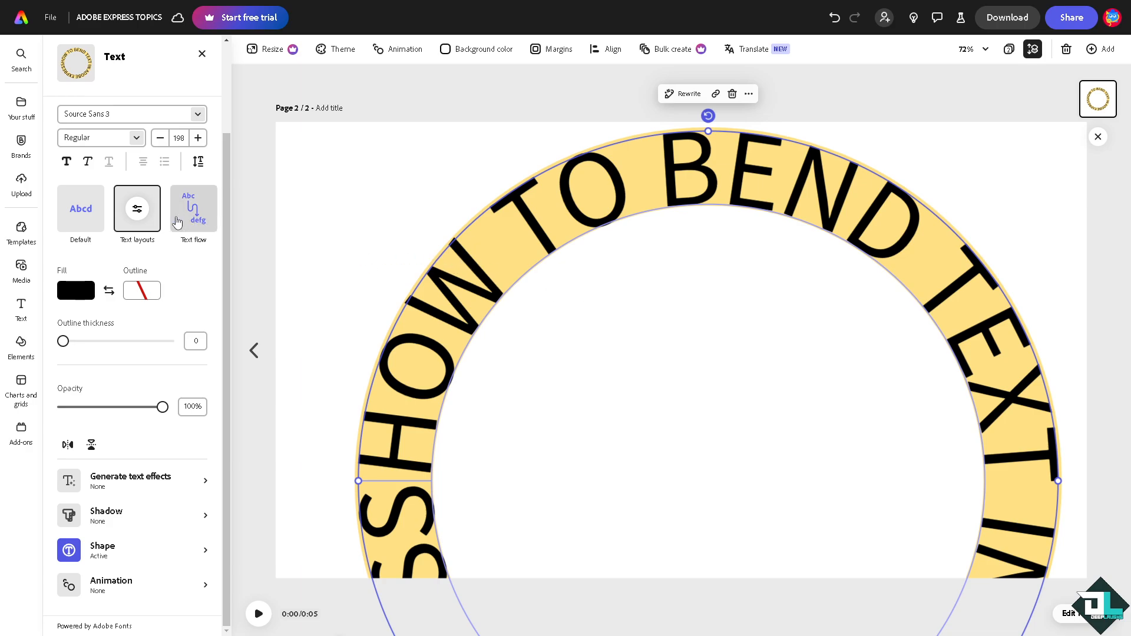
pyautogui.click(137, 209)
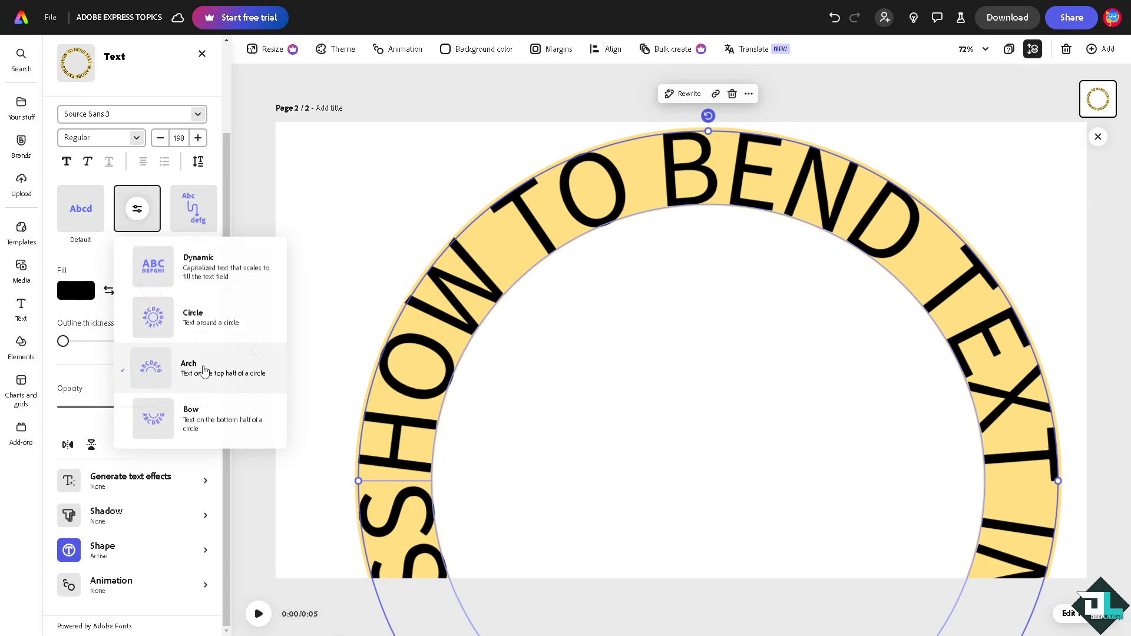
pyautogui.click(189, 368)
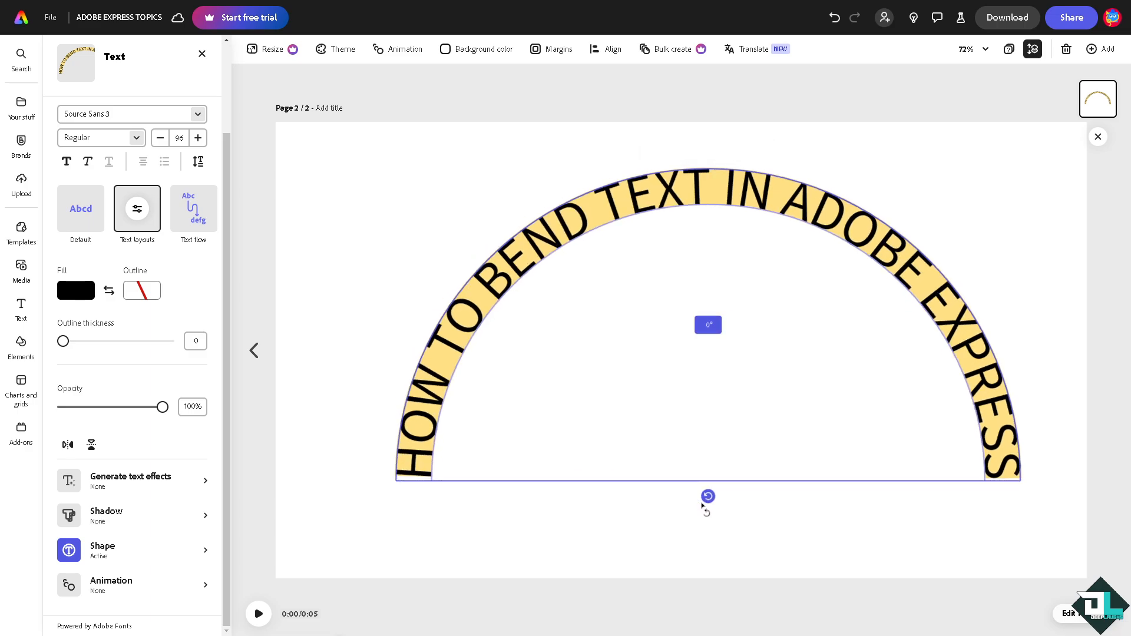
# Test the Bow layout on the title, then return it to Arch.
pyautogui.click(707, 324)
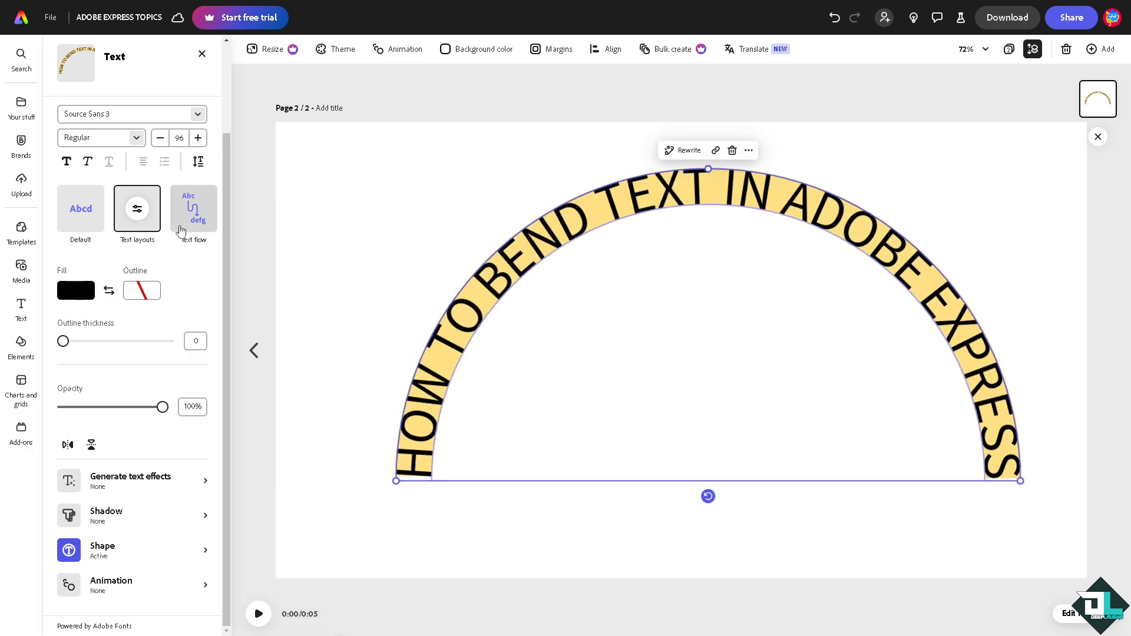
pyautogui.click(137, 209)
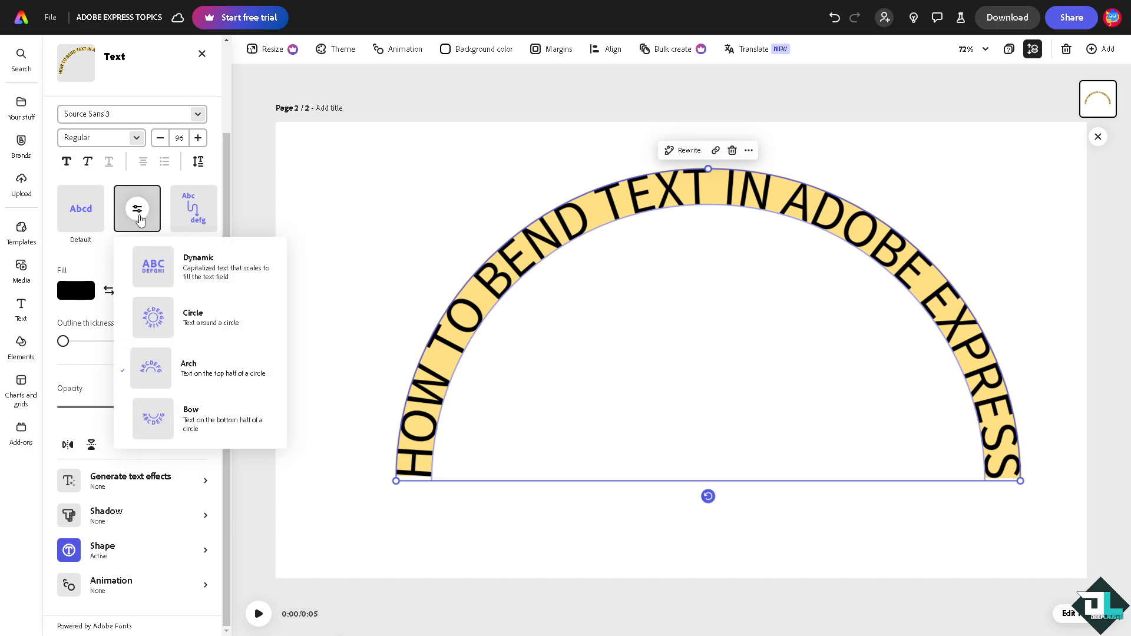
pyautogui.moveTo(220, 425)
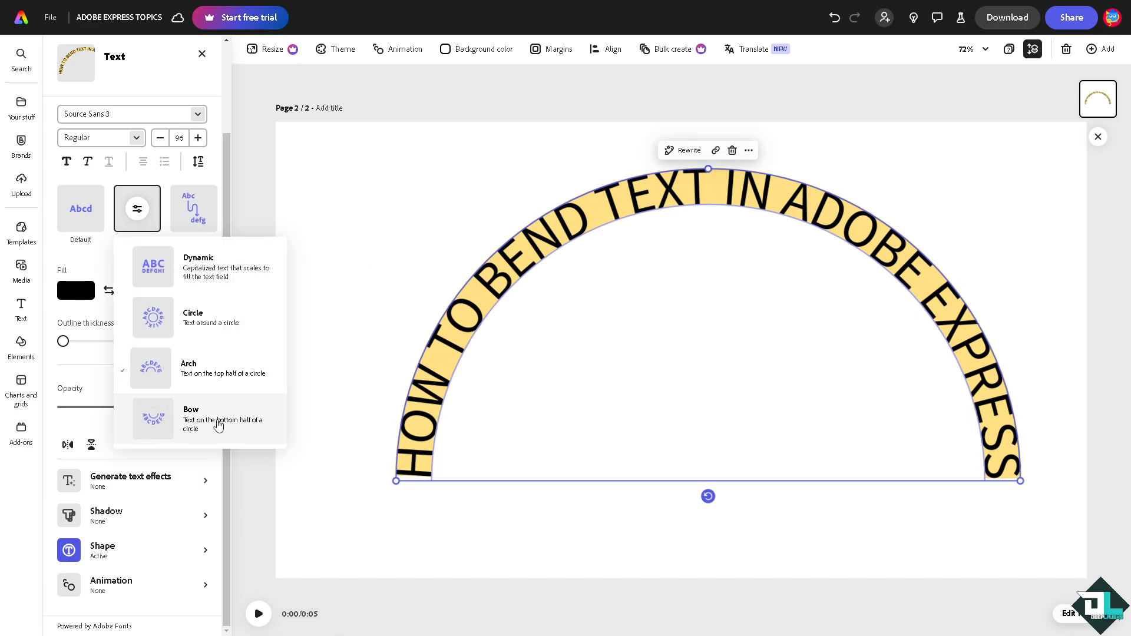
pyautogui.click(191, 418)
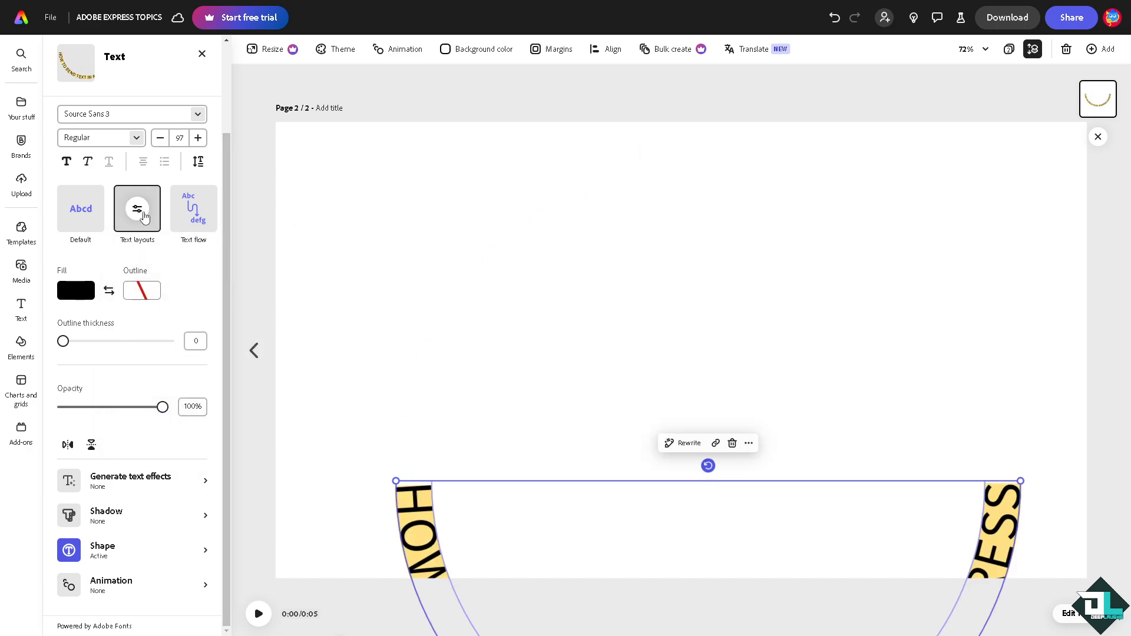
pyautogui.click(138, 209)
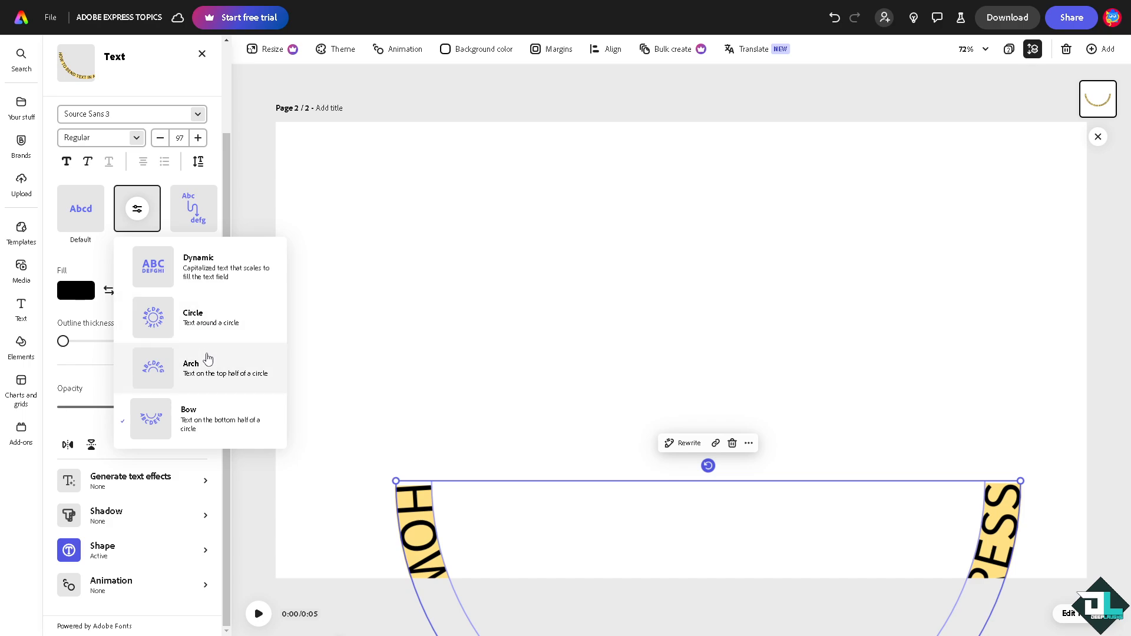
pyautogui.click(190, 363)
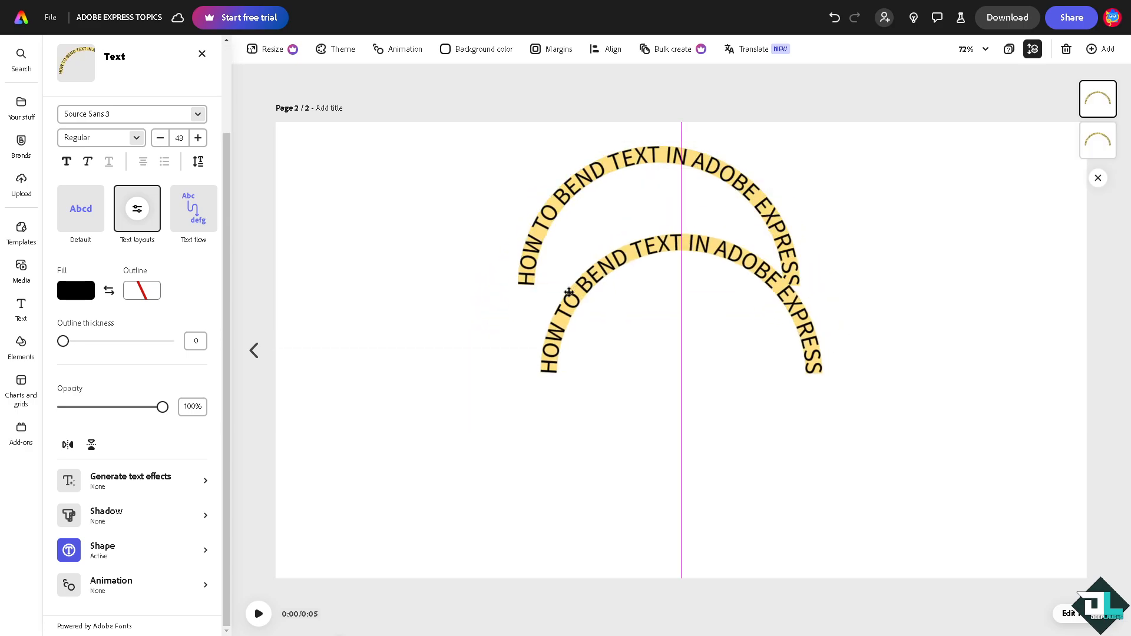
# Apply the Bow layout to the duplicated heading to form the lower half of the circle.
pyautogui.click(137, 209)
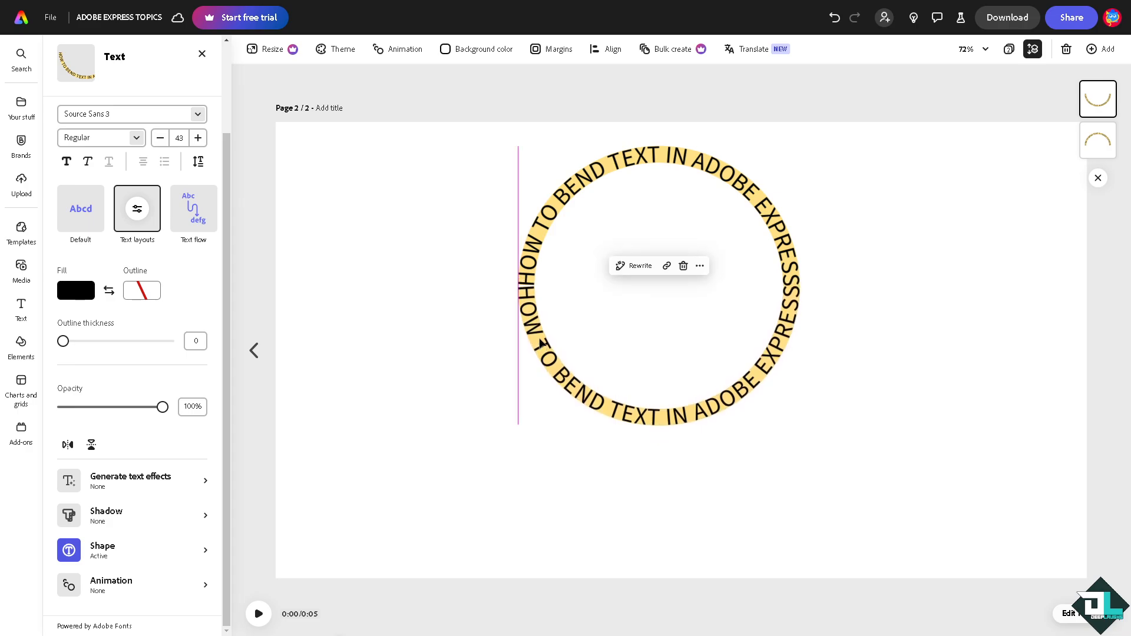
pyautogui.click(81, 208)
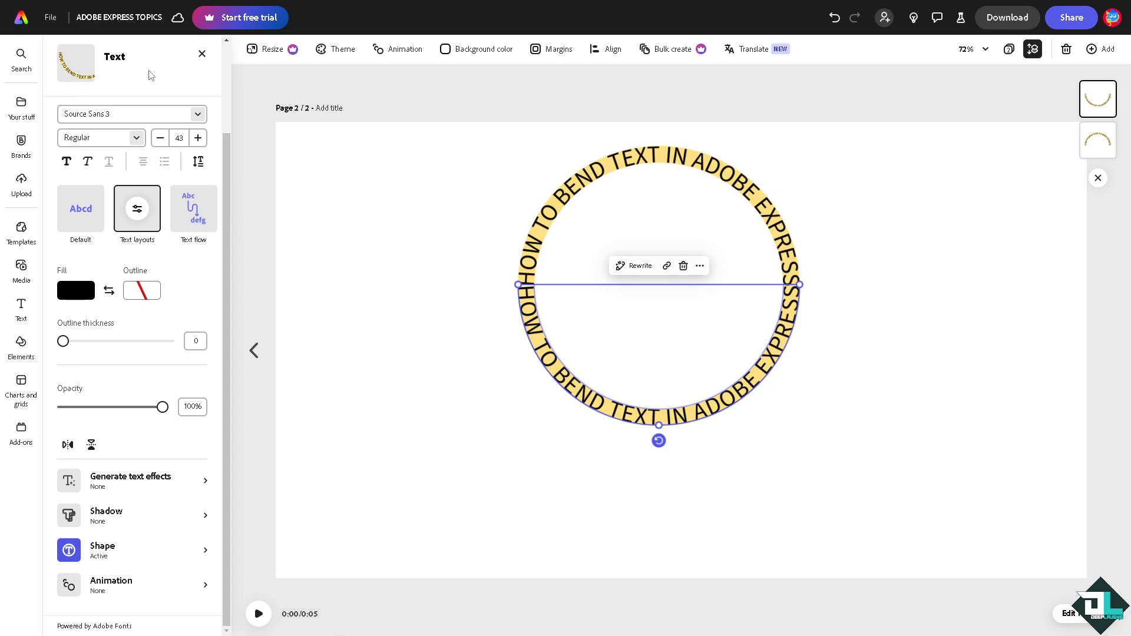
pyautogui.click(21, 311)
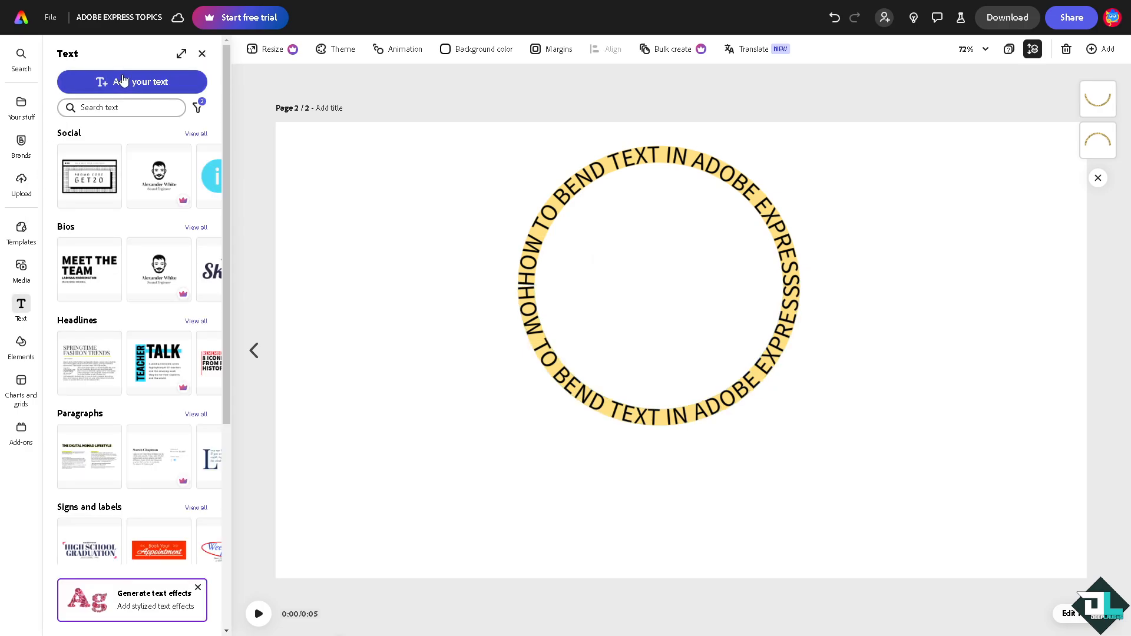
# Add a text box below the circle for the large letters B, E, E.
pyautogui.click(132, 82)
pyautogui.write('BEND')
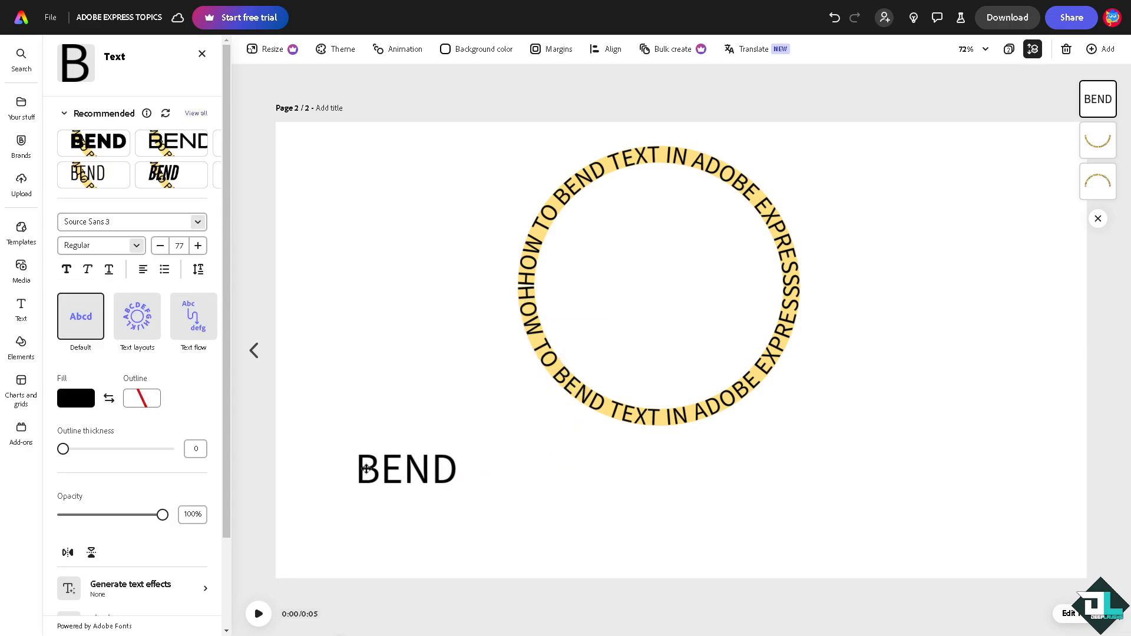
pyautogui.click(406, 469)
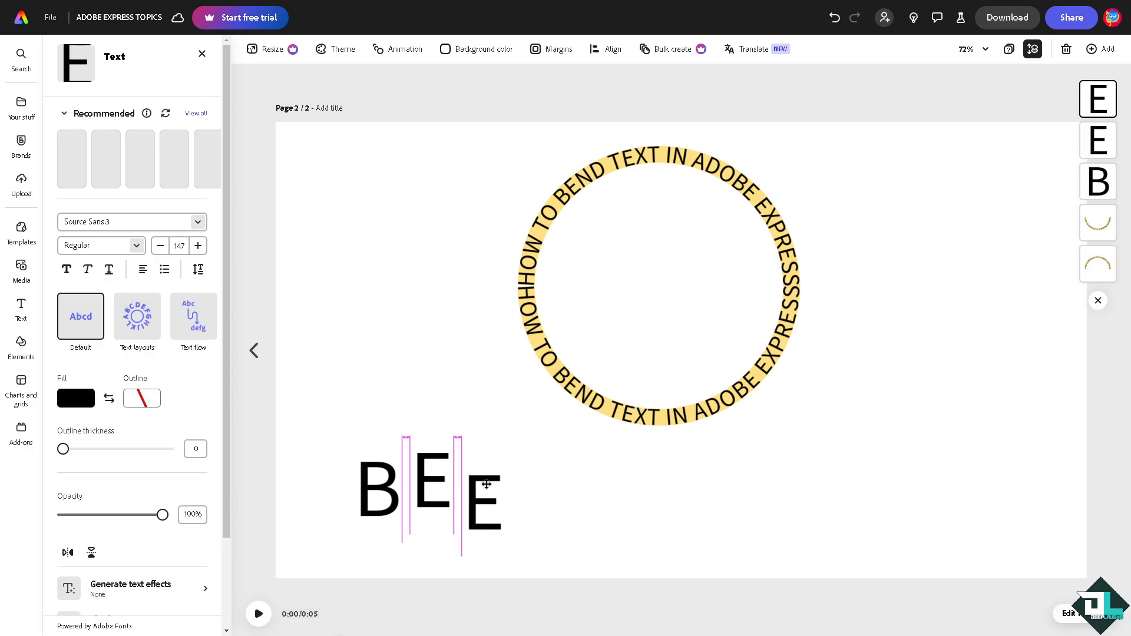
# Retype the third letter E as N, removing the stray extra letter.
pyautogui.click(476, 487)
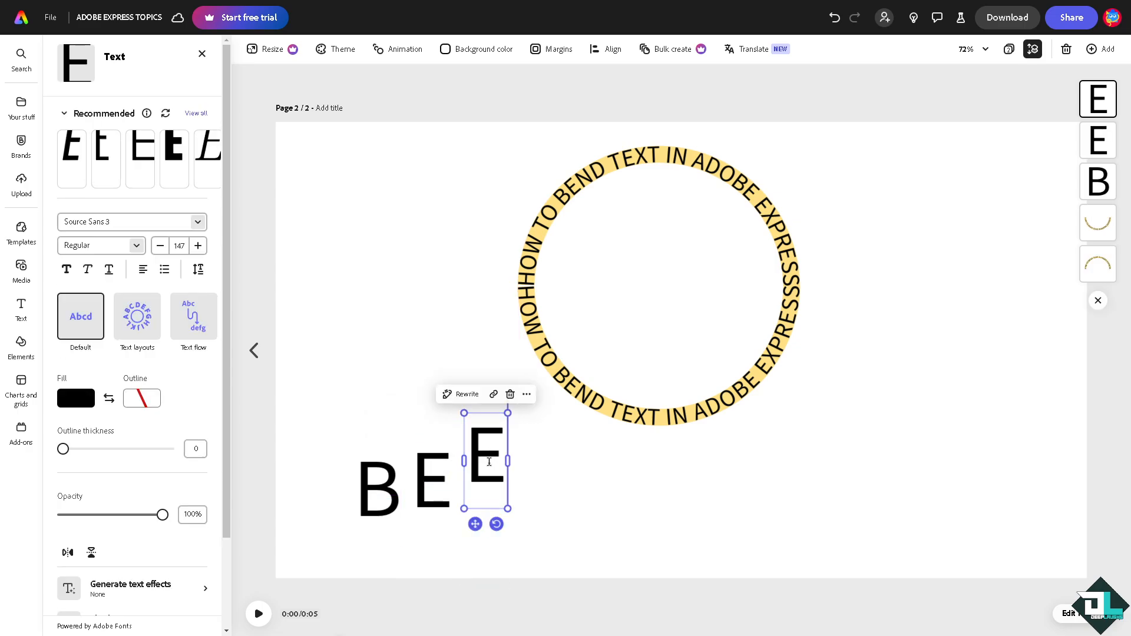
pyautogui.write('N')
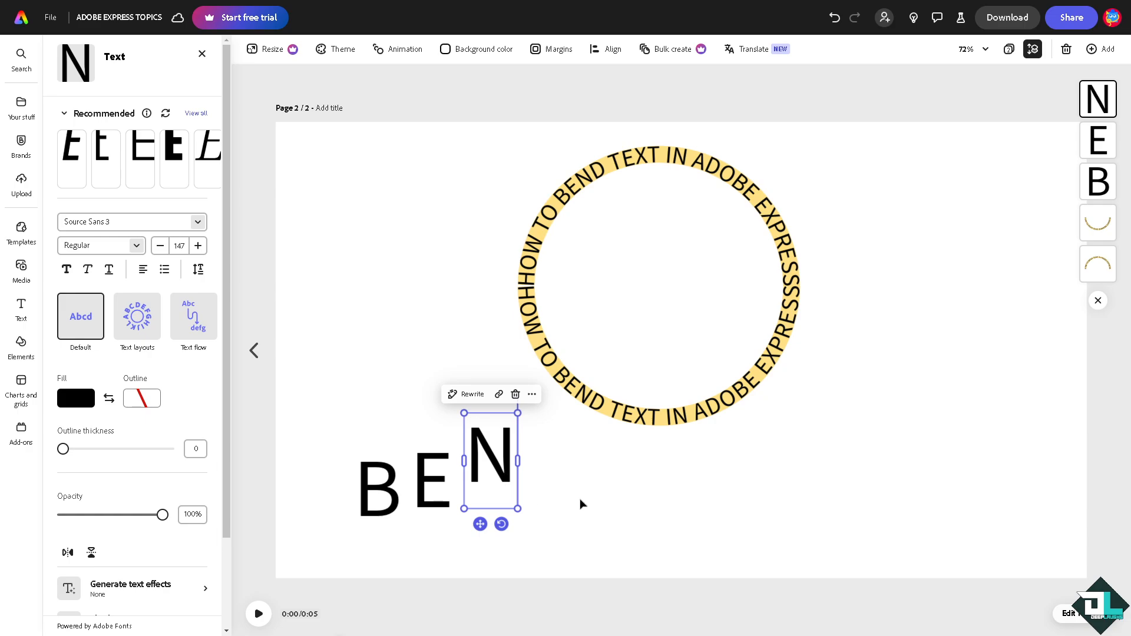
pyautogui.write('E')
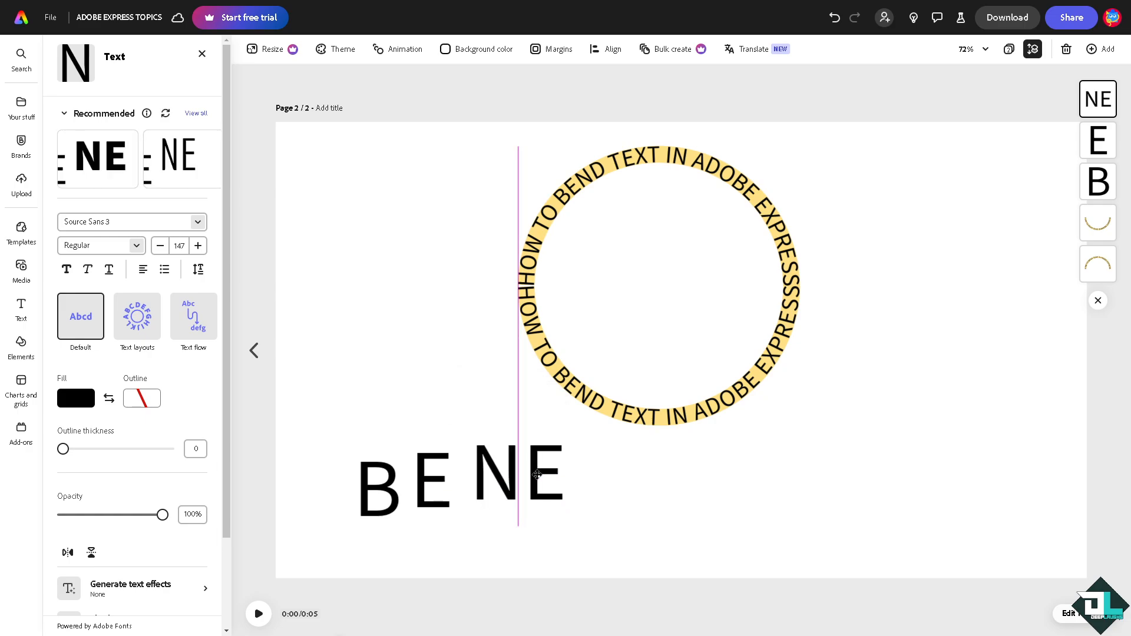
pyautogui.click(489, 473)
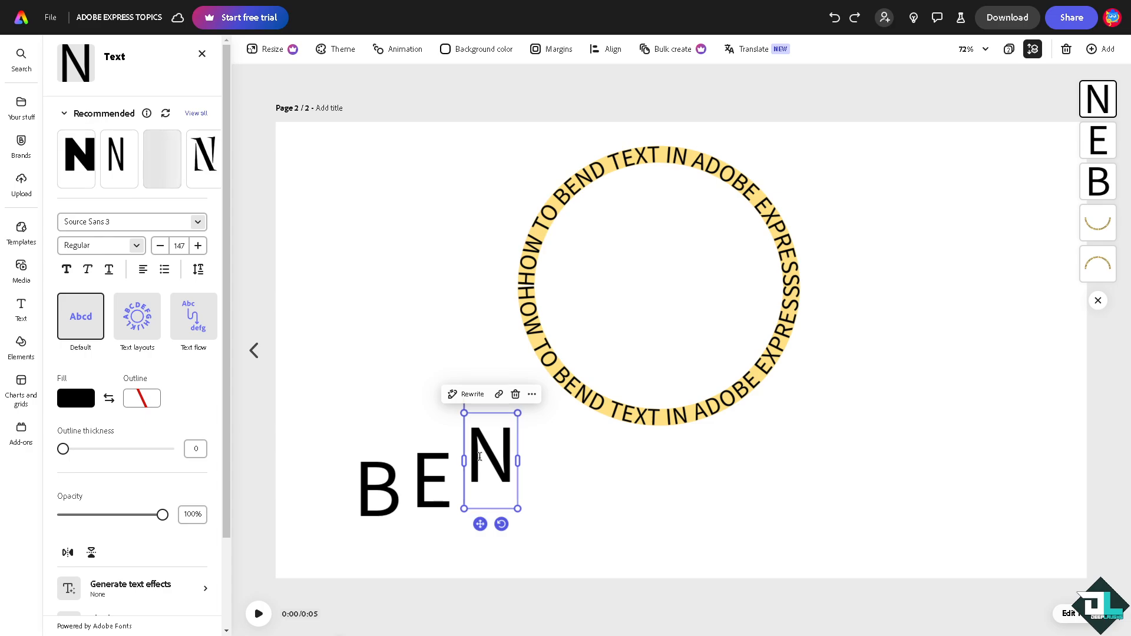
pyautogui.write('E')
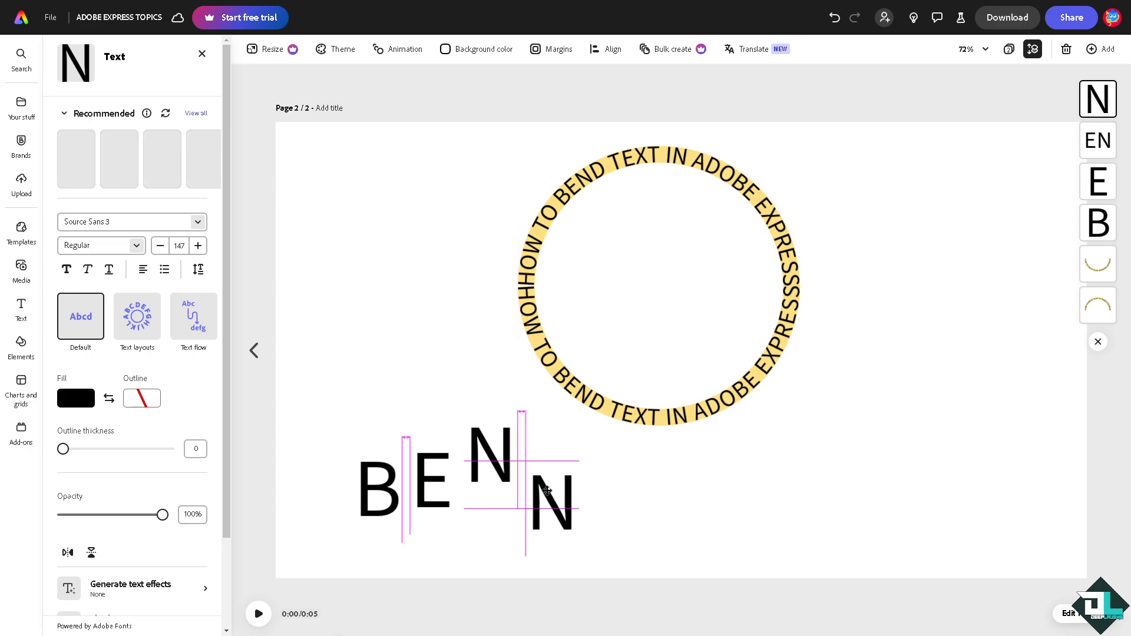
# Retype the copied N as D and deselect to show BEND.
pyautogui.click(548, 491)
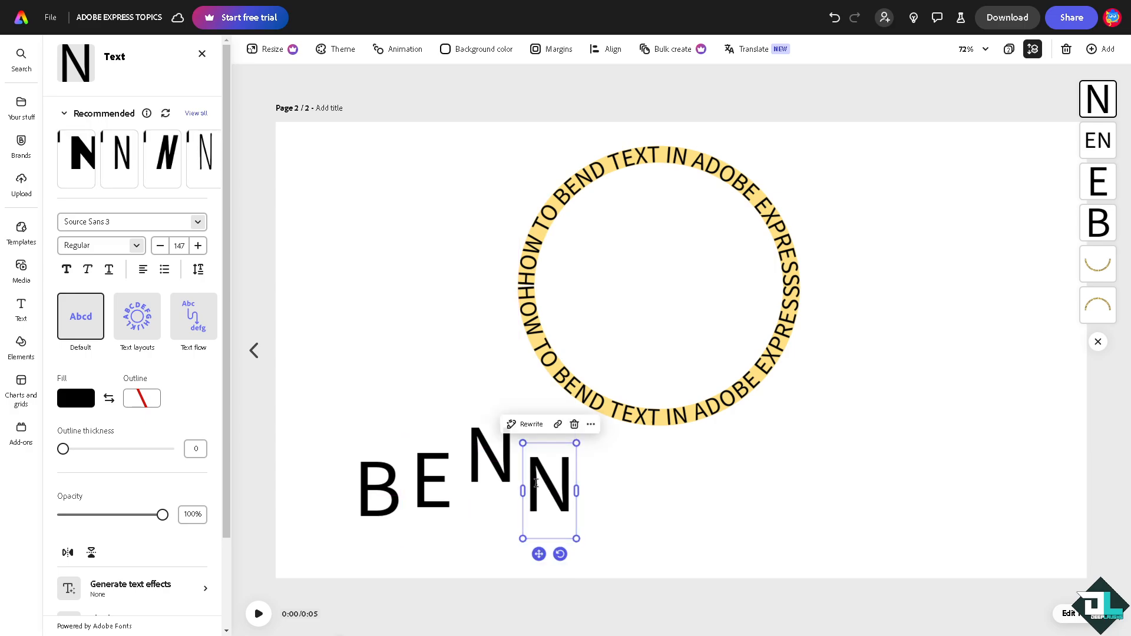
pyautogui.write('d')
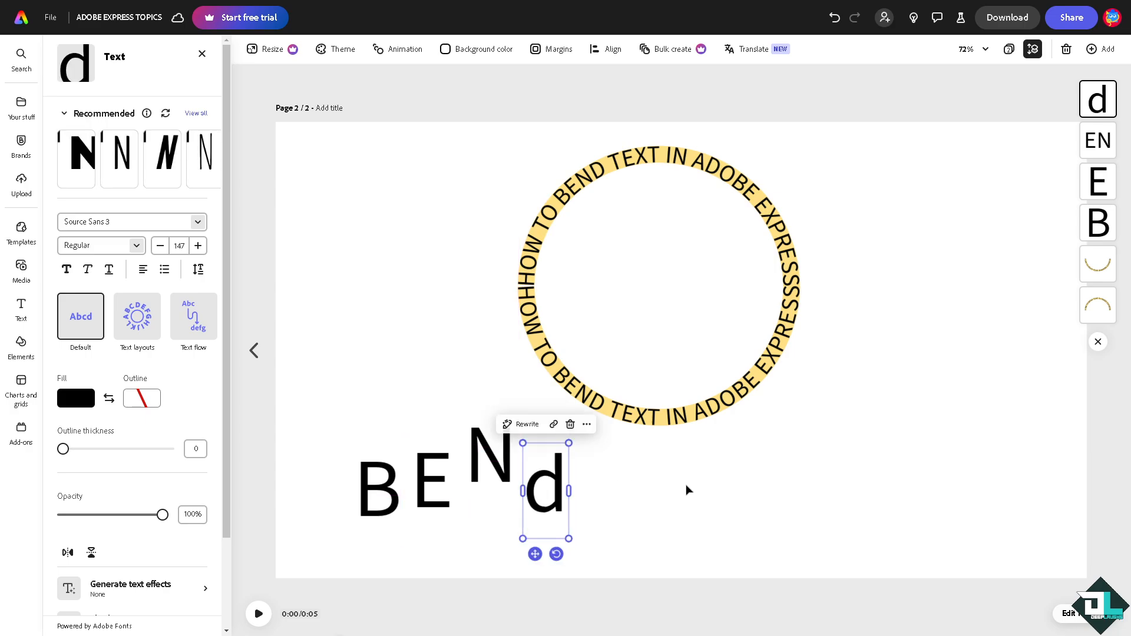
pyautogui.write('D')
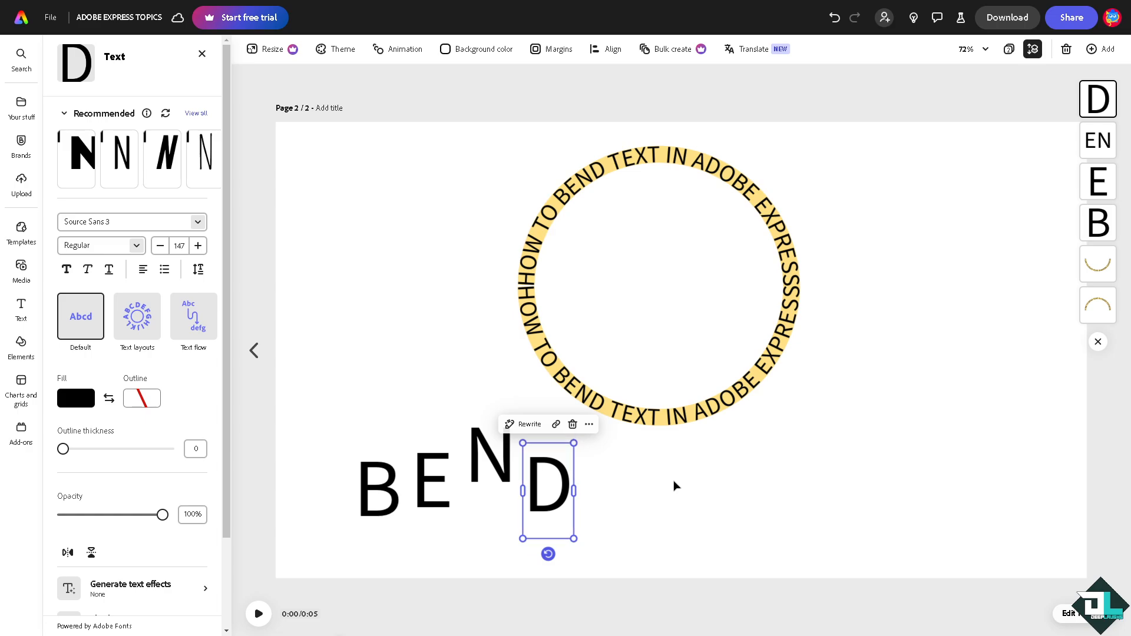
pyautogui.click(21, 309)
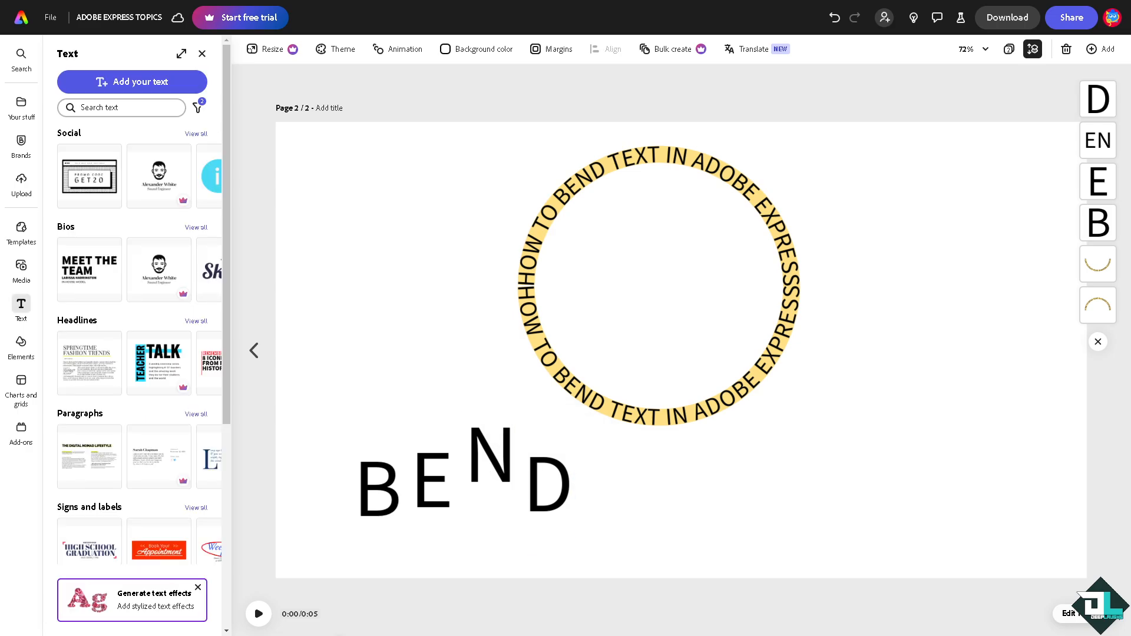
pyautogui.moveTo(294, 441)
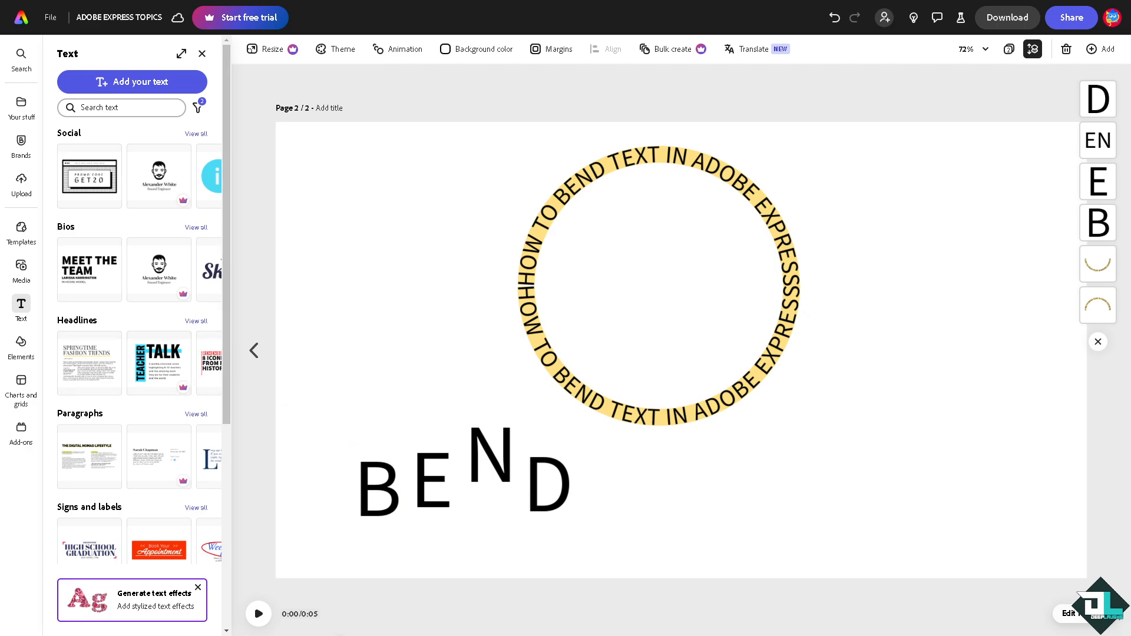
pyautogui.moveTo(695, 340)
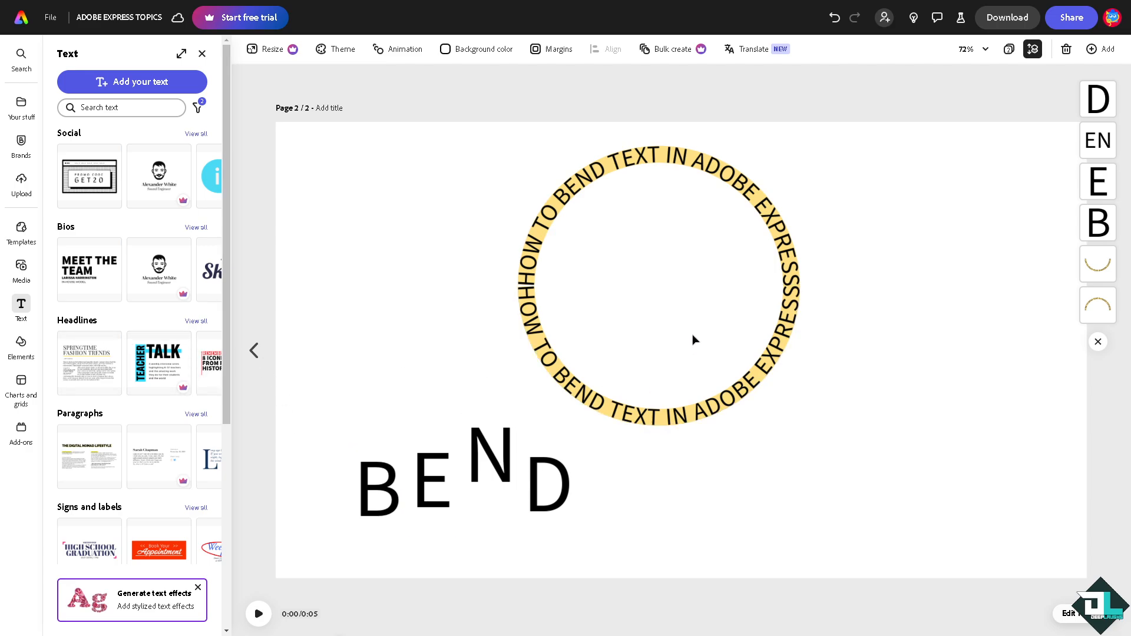